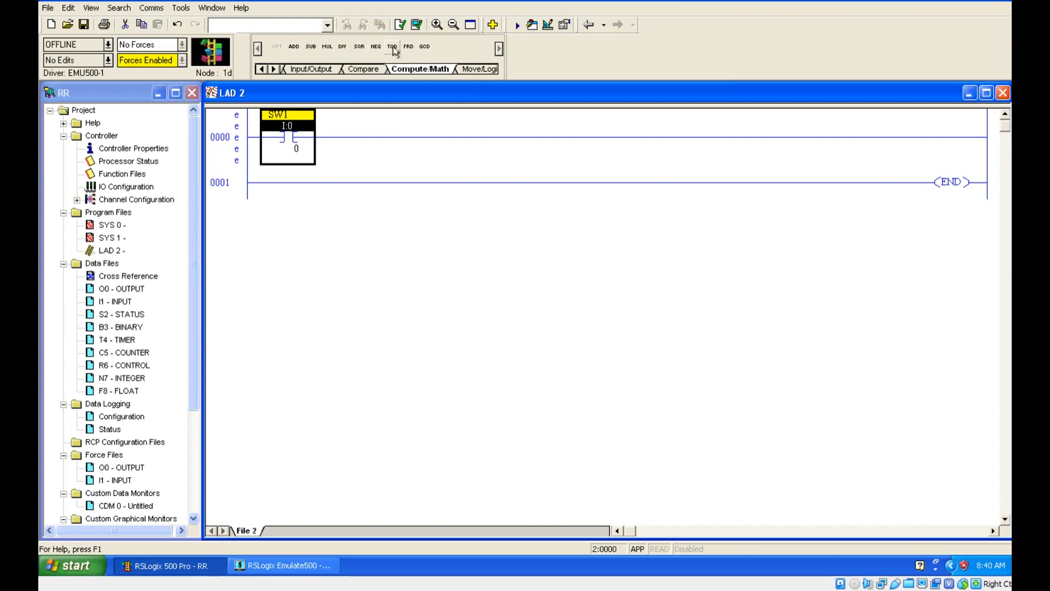
{"action": "mouse_move", "coordinate": [392, 46]}
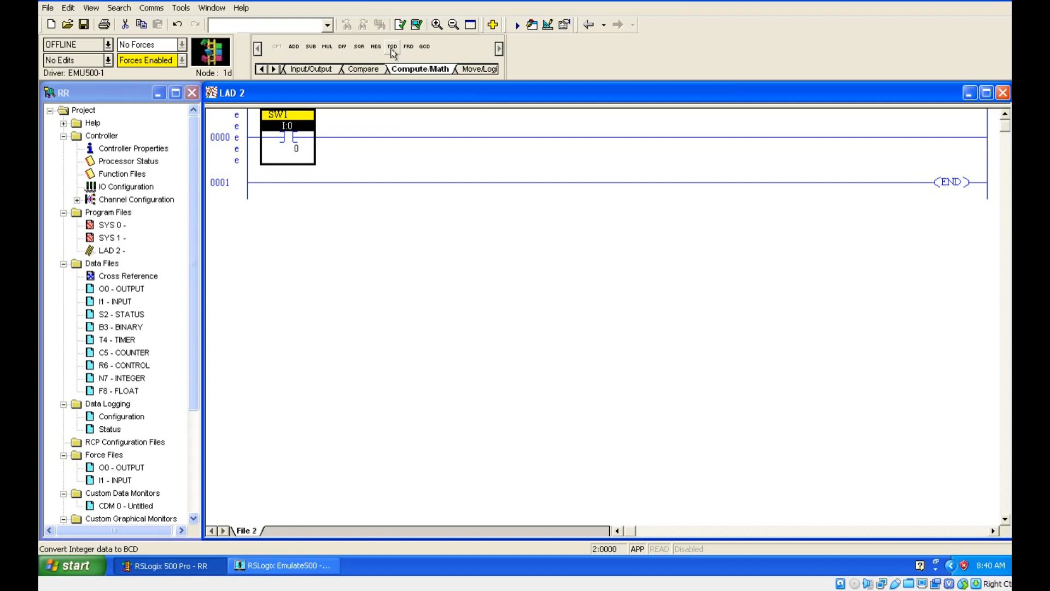
{"action": "mouse_move", "coordinate": [408, 46]}
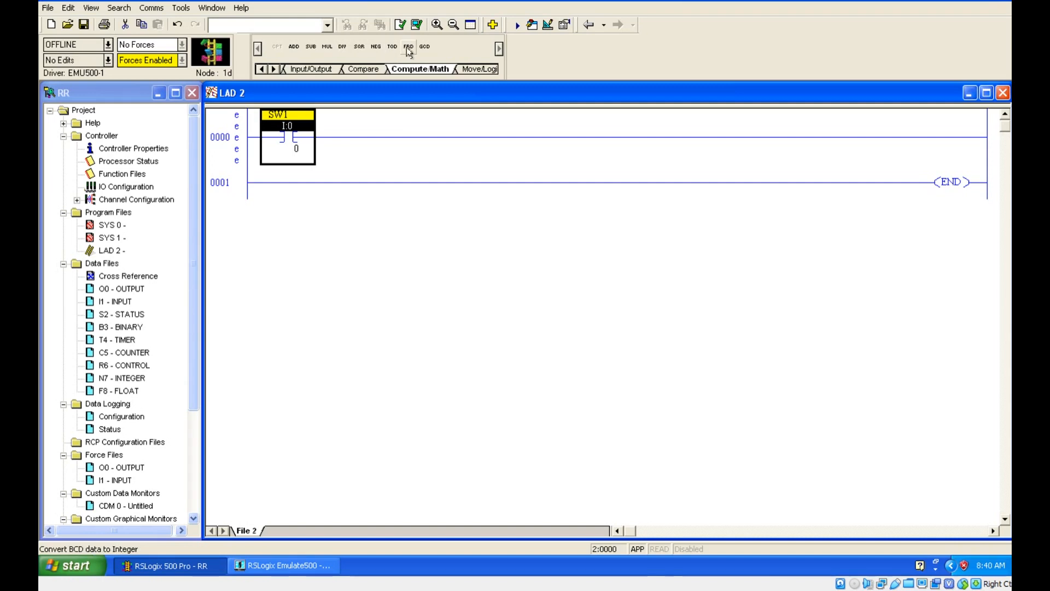
{"action": "mouse_move", "coordinate": [409, 54]}
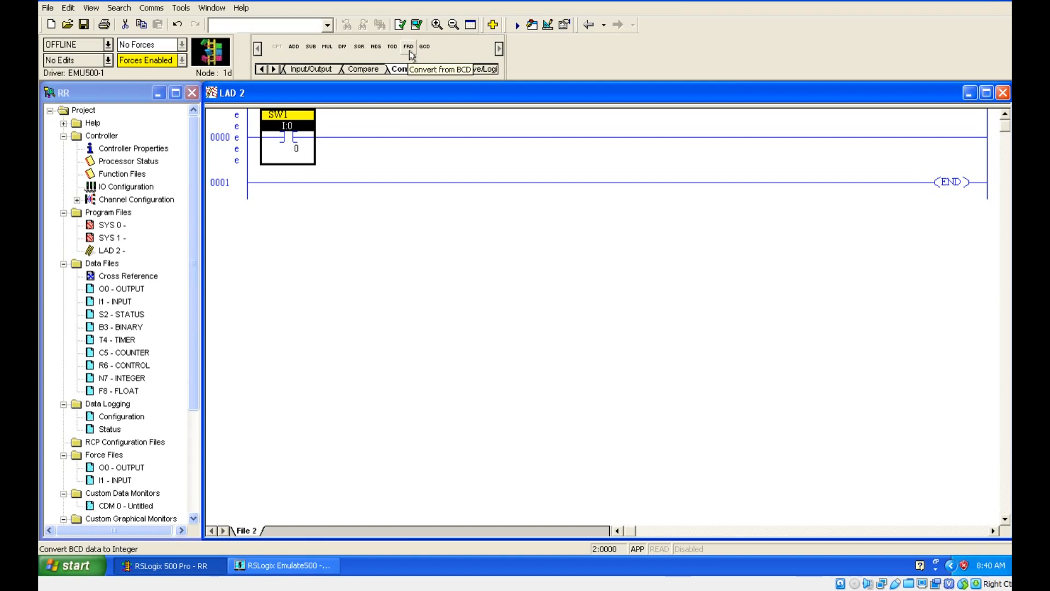
- Place a TOD instruction on rung 0000, with FRD on a parallel branch below
{"action": "left_click", "coordinate": [421, 68]}
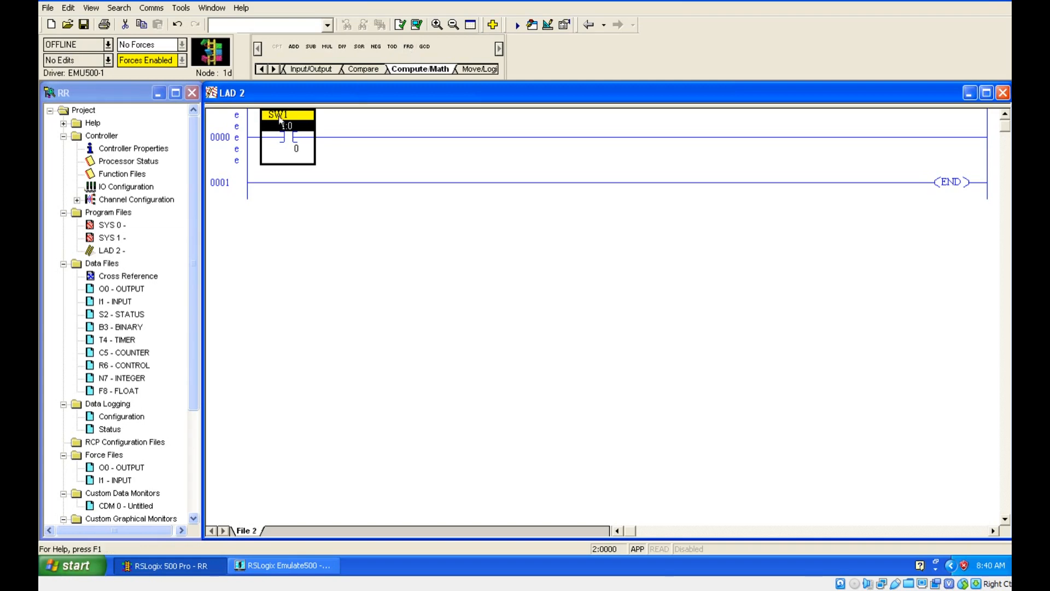
{"action": "left_click", "coordinate": [391, 46]}
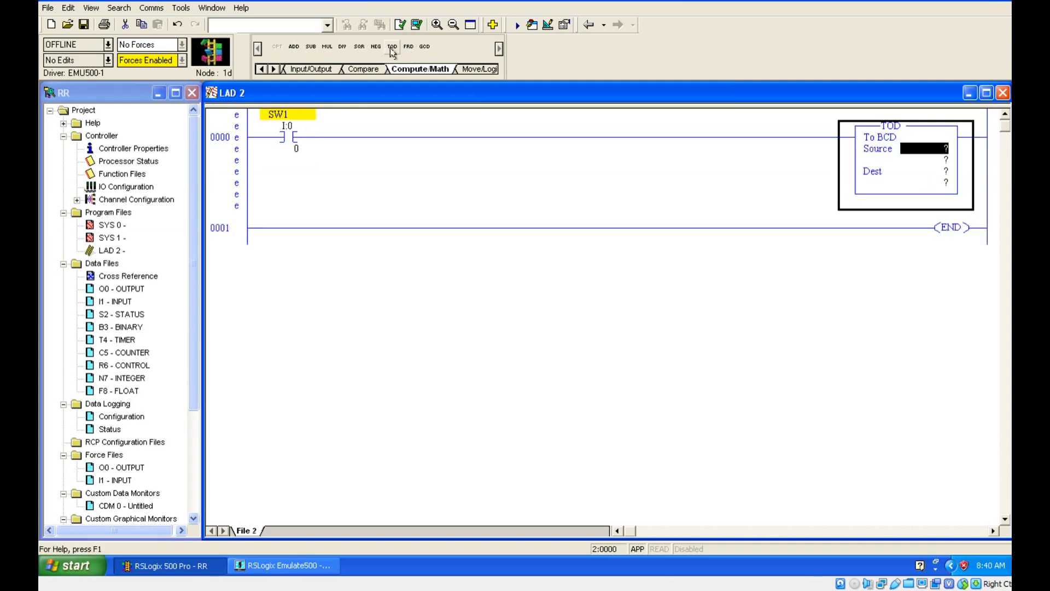
{"action": "left_click", "coordinate": [287, 131]}
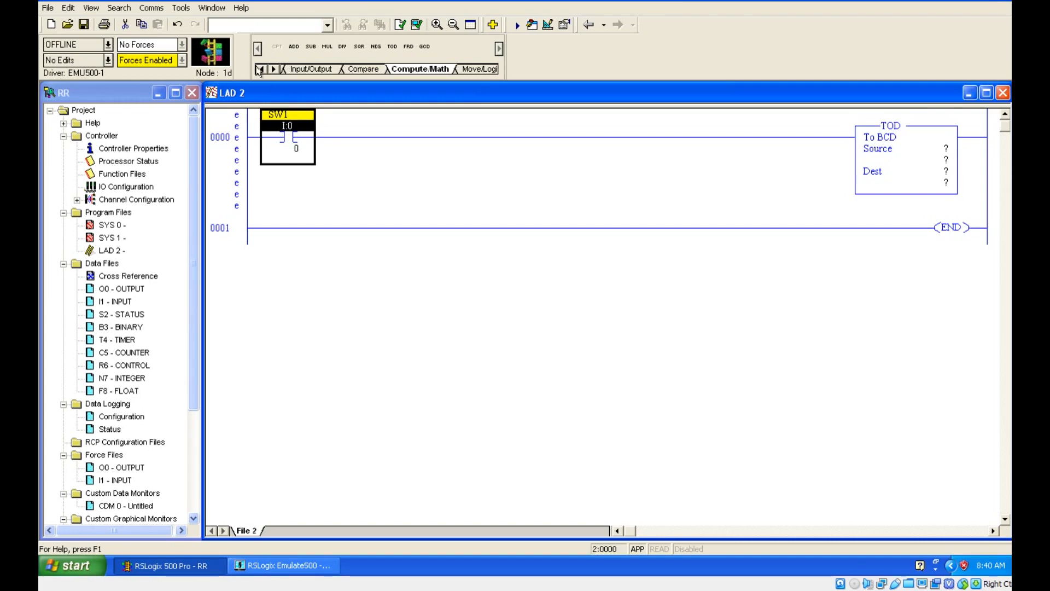
{"action": "left_click", "coordinate": [262, 68]}
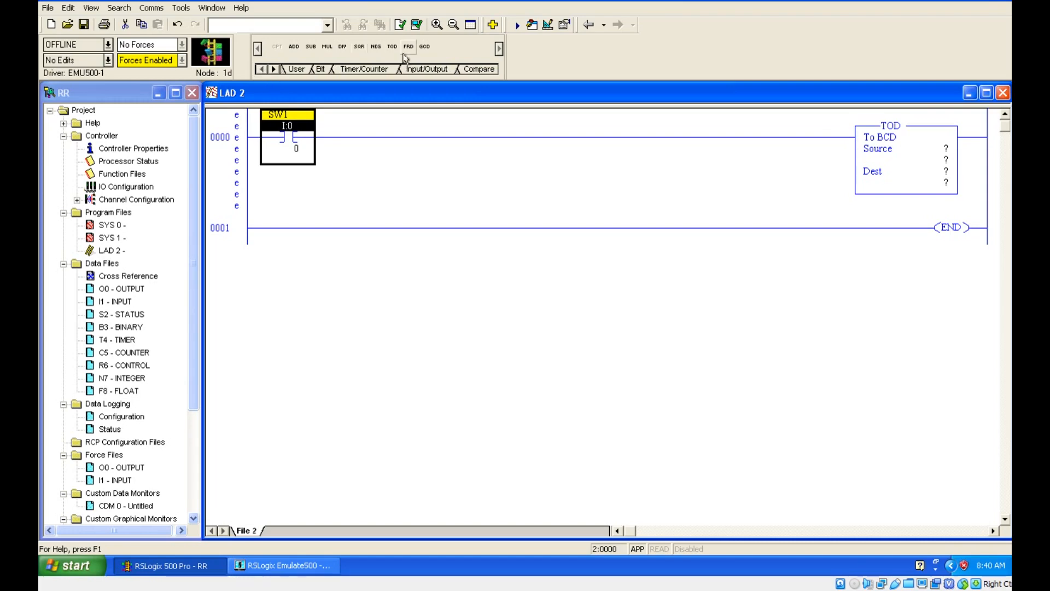
{"action": "left_click", "coordinate": [408, 46]}
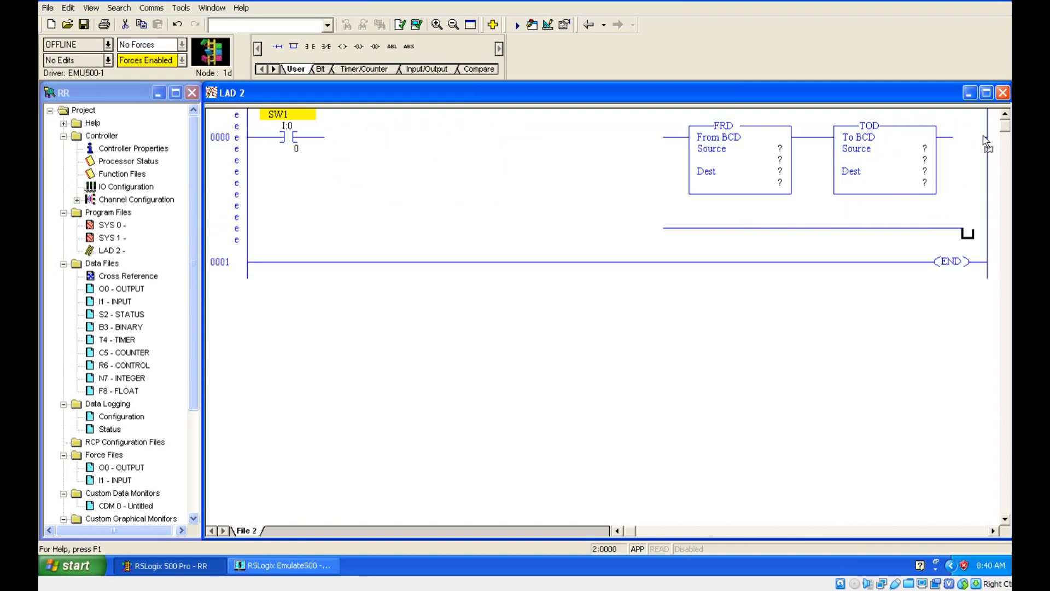
{"action": "left_click", "coordinate": [723, 161]}
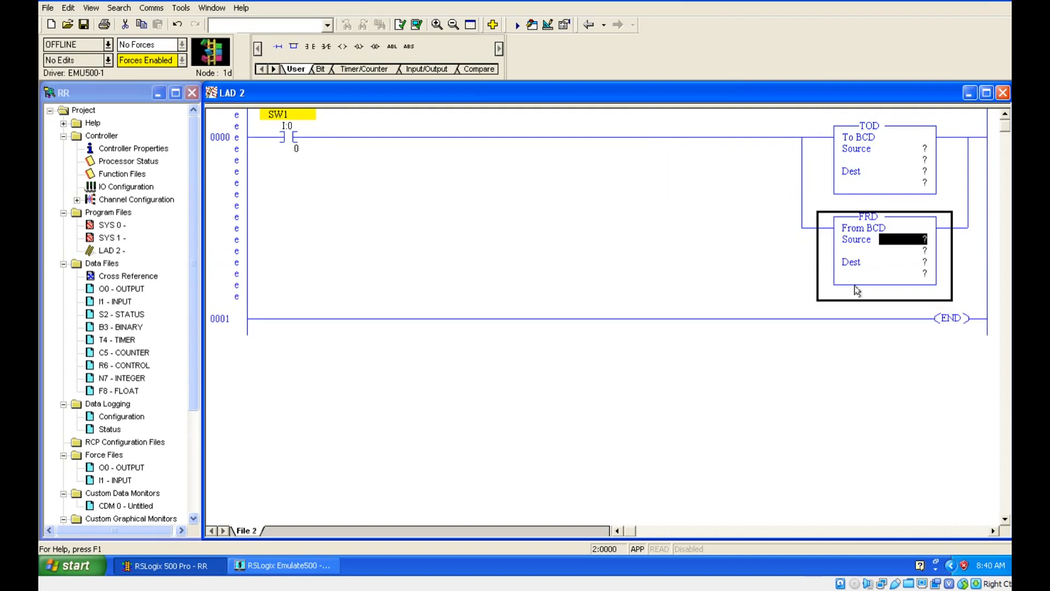
{"action": "mouse_move", "coordinate": [830, 204]}
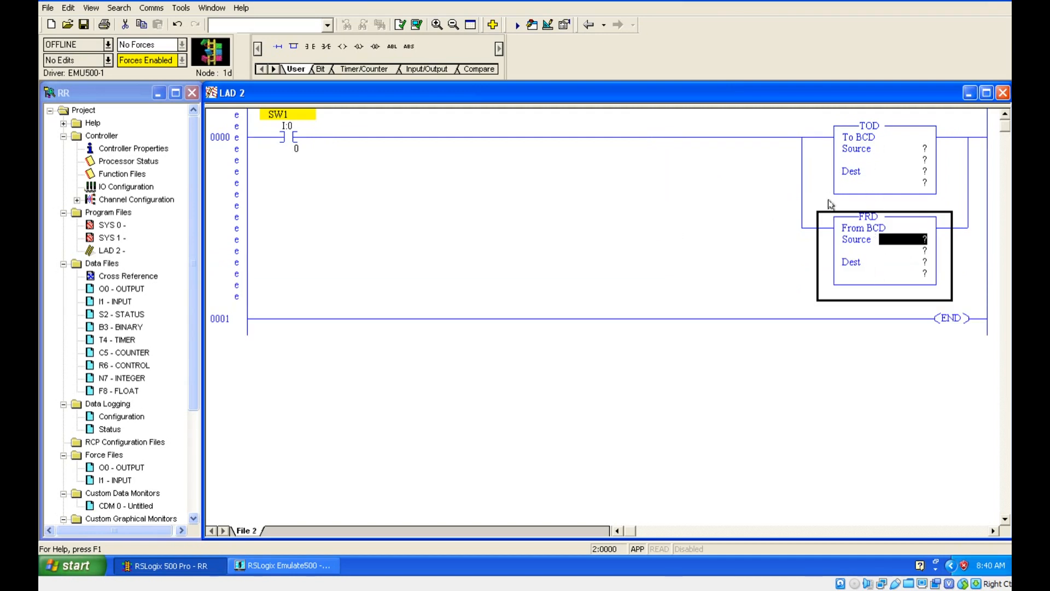
{"action": "mouse_move", "coordinate": [923, 152]}
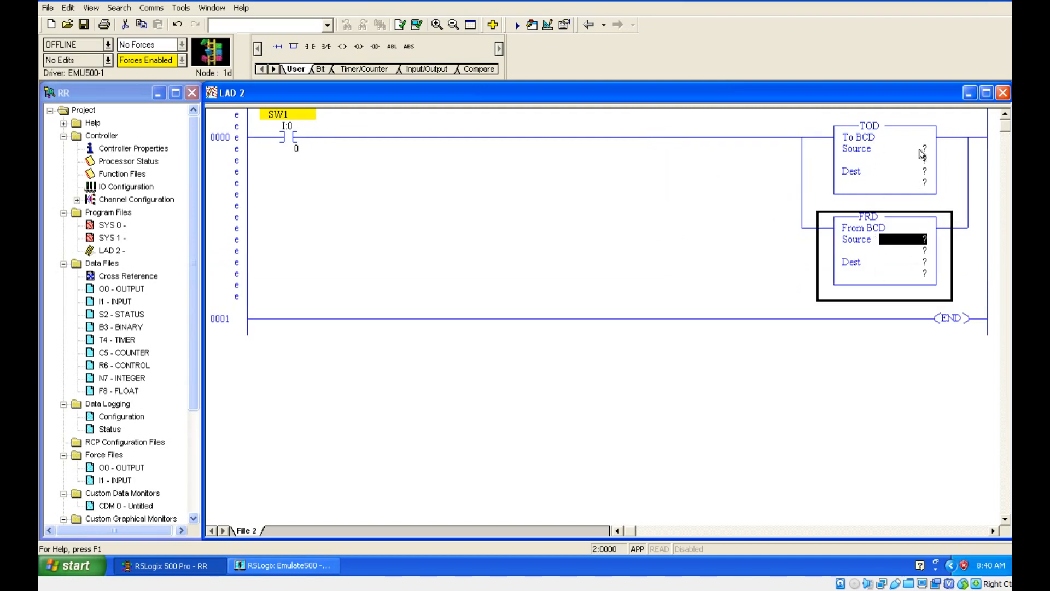
- Address the TOD instruction with Source N7:0 and Dest B3:0
{"action": "left_click", "coordinate": [871, 148]}
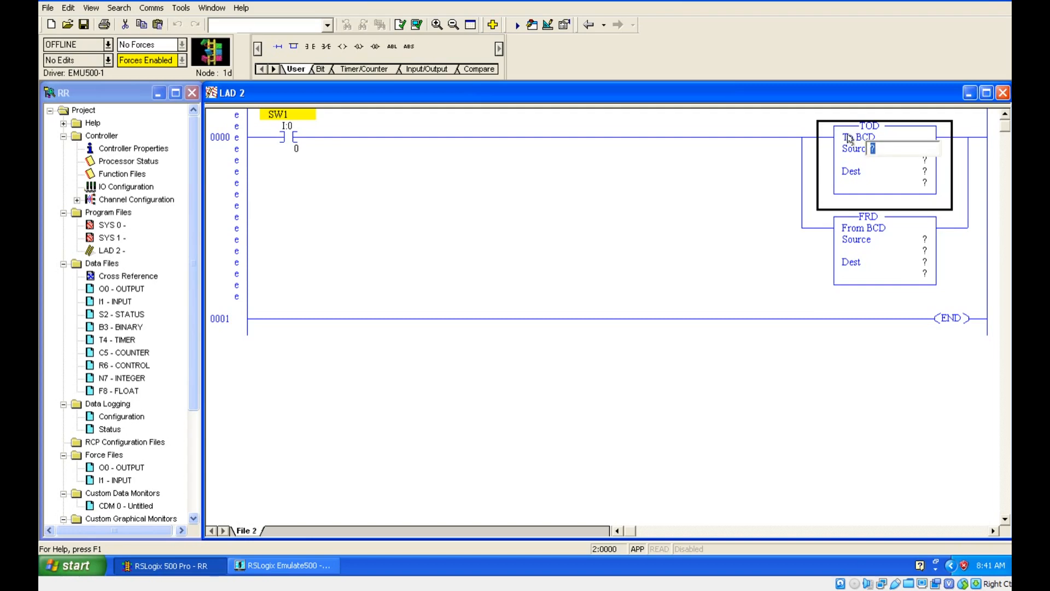
{"action": "mouse_move", "coordinate": [889, 166]}
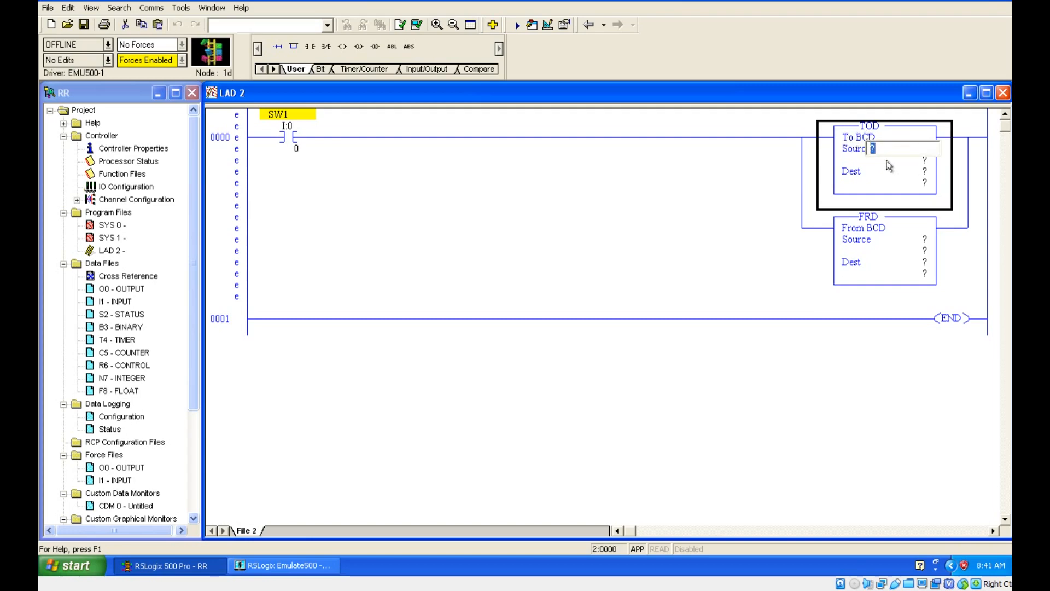
{"action": "type", "text": "N7:0"}
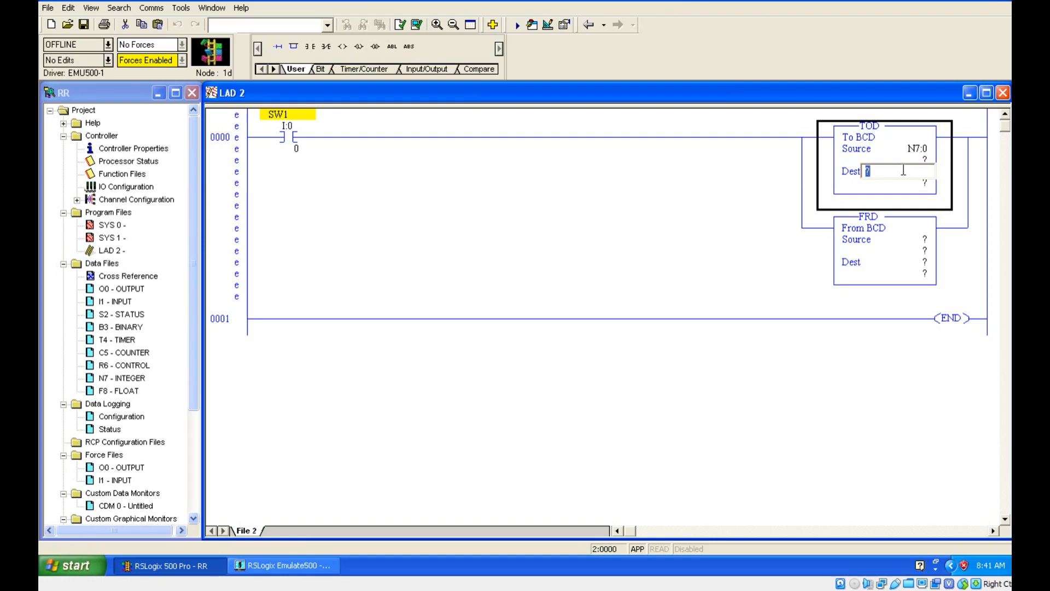
{"action": "type", "text": "B3:0"}
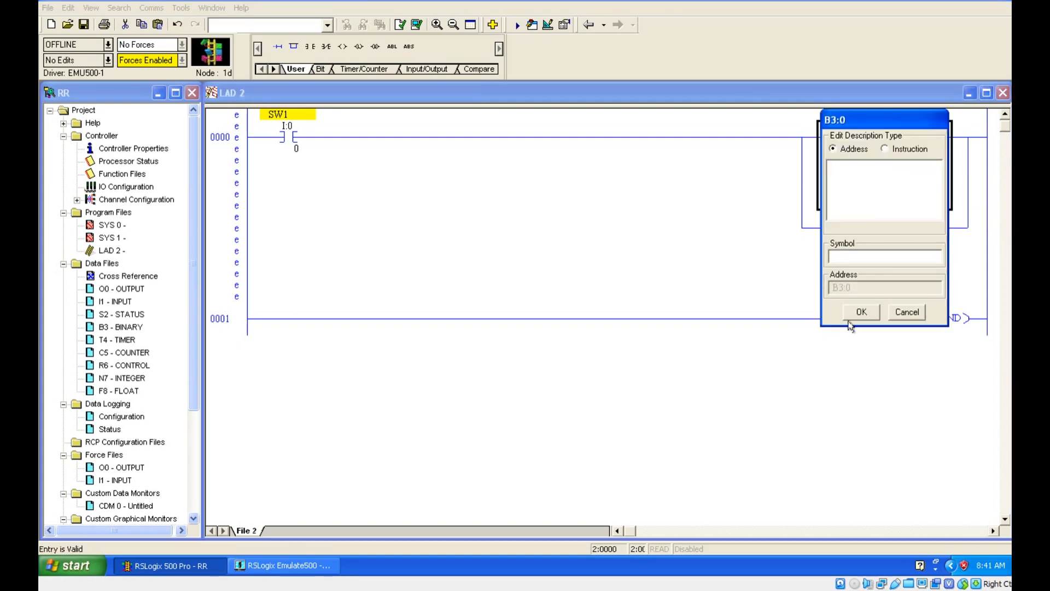
{"action": "left_click", "coordinate": [860, 311]}
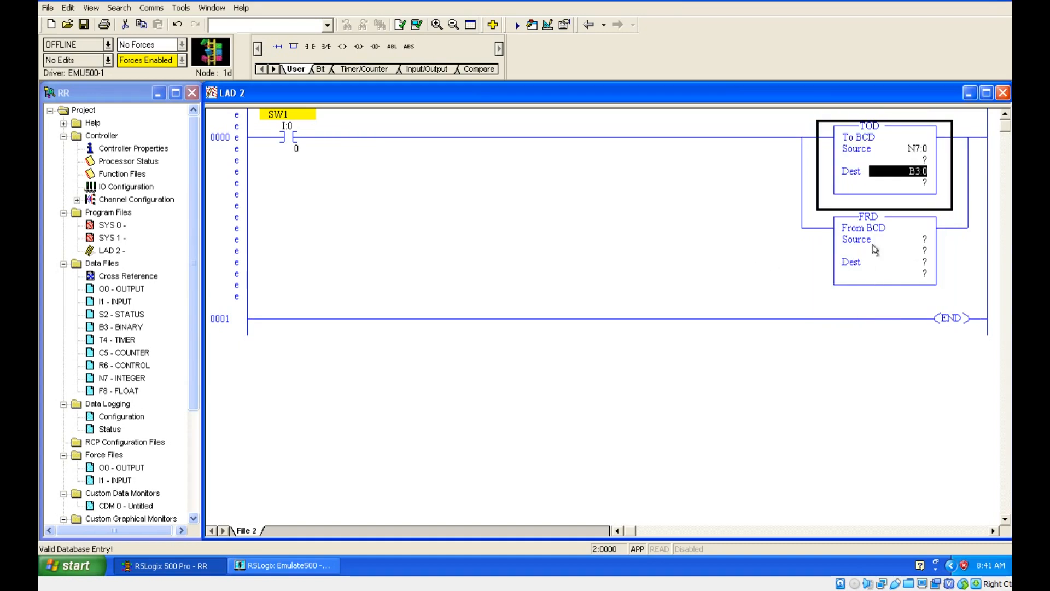
{"action": "mouse_move", "coordinate": [865, 241]}
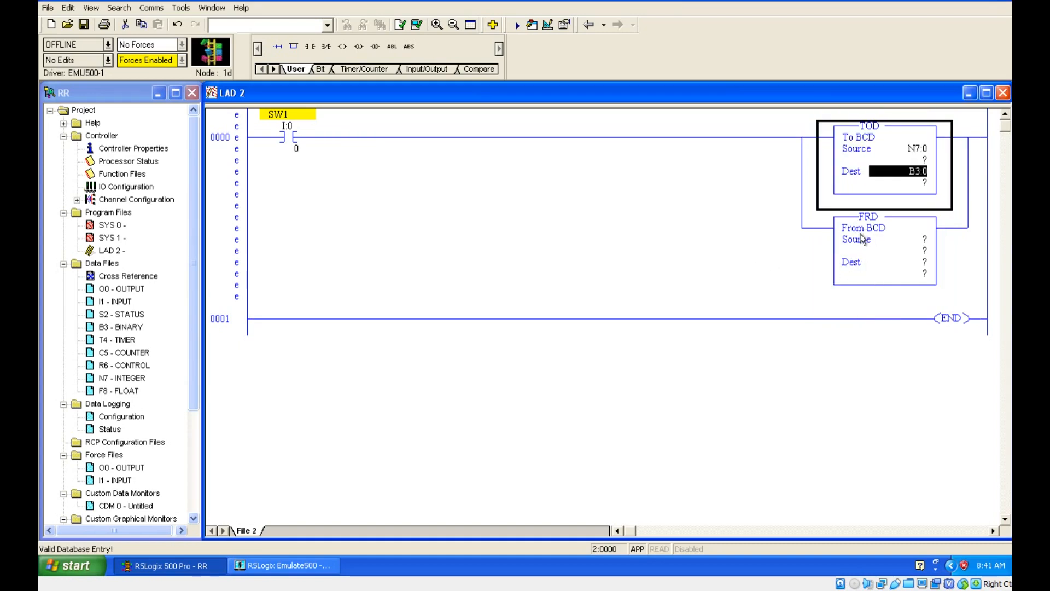
{"action": "mouse_move", "coordinate": [912, 259]}
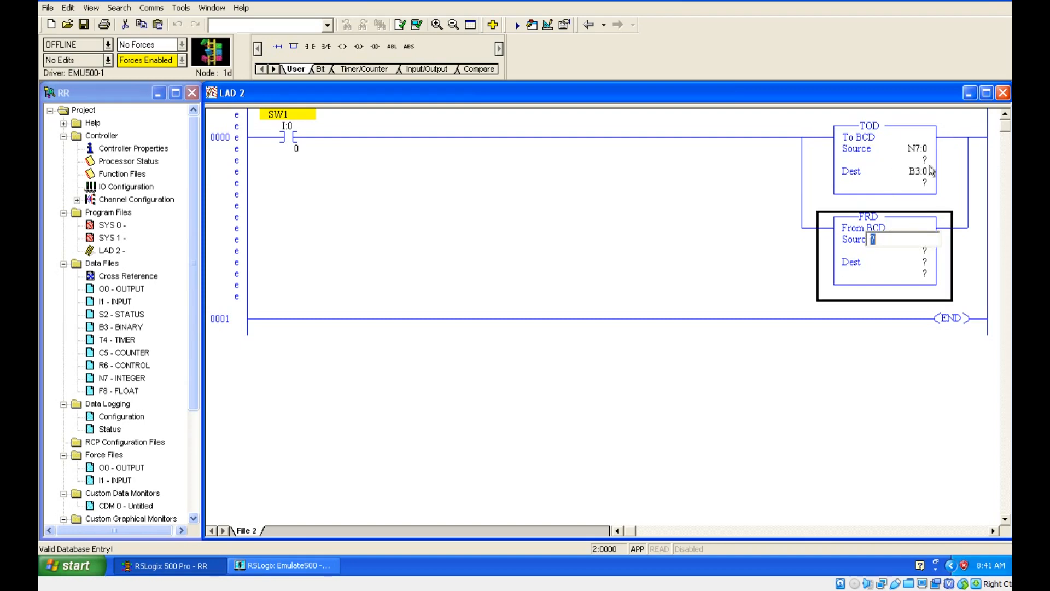
{"action": "mouse_move", "coordinate": [886, 250]}
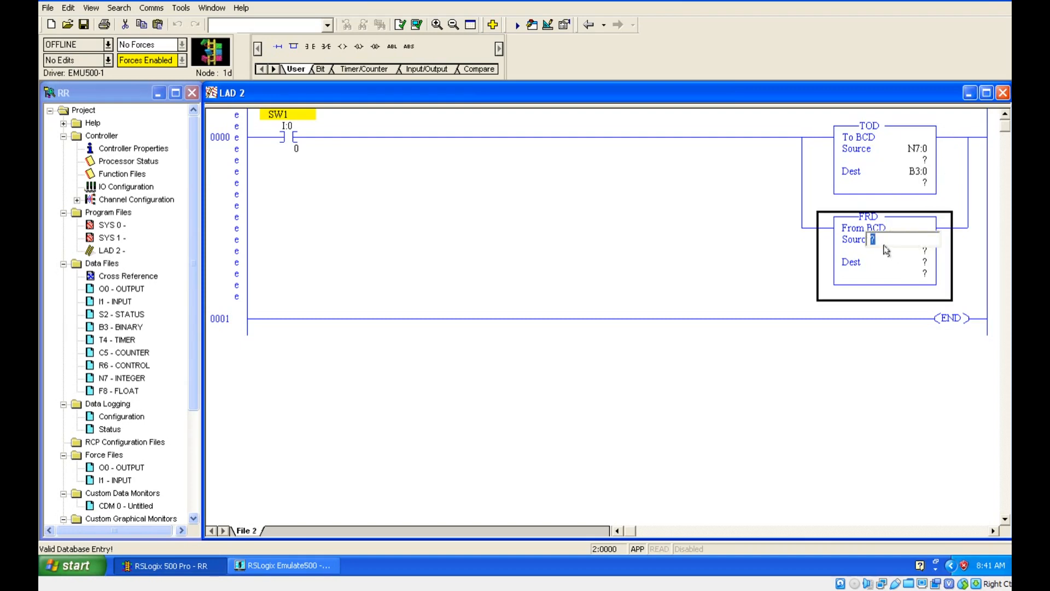
- Address FRD with Source B3:0 and Dest N7:1, then verify the ladder file
{"action": "type", "text": "B3"}
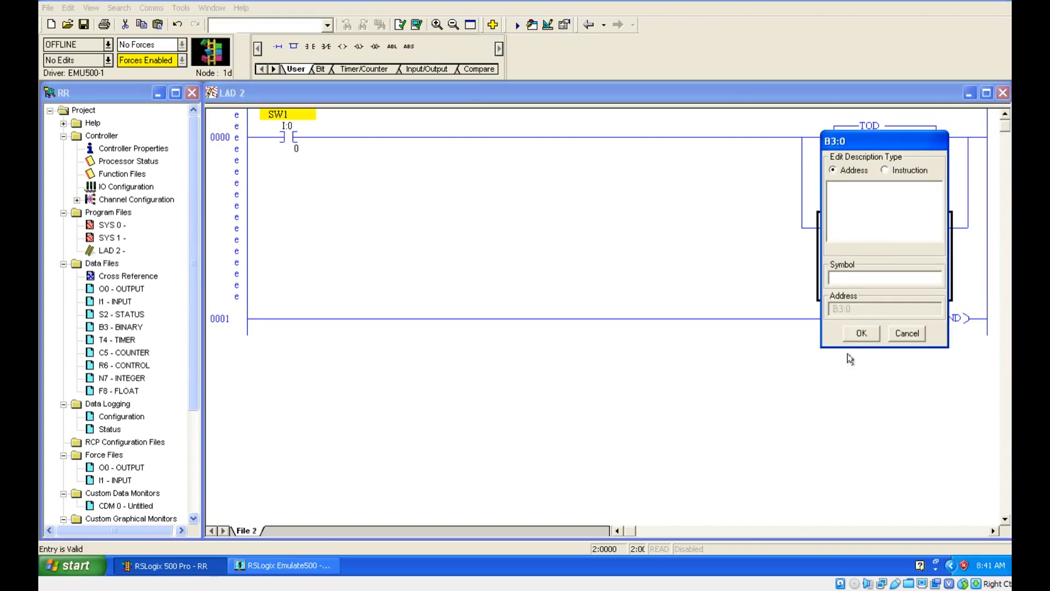
{"action": "left_click", "coordinate": [862, 334]}
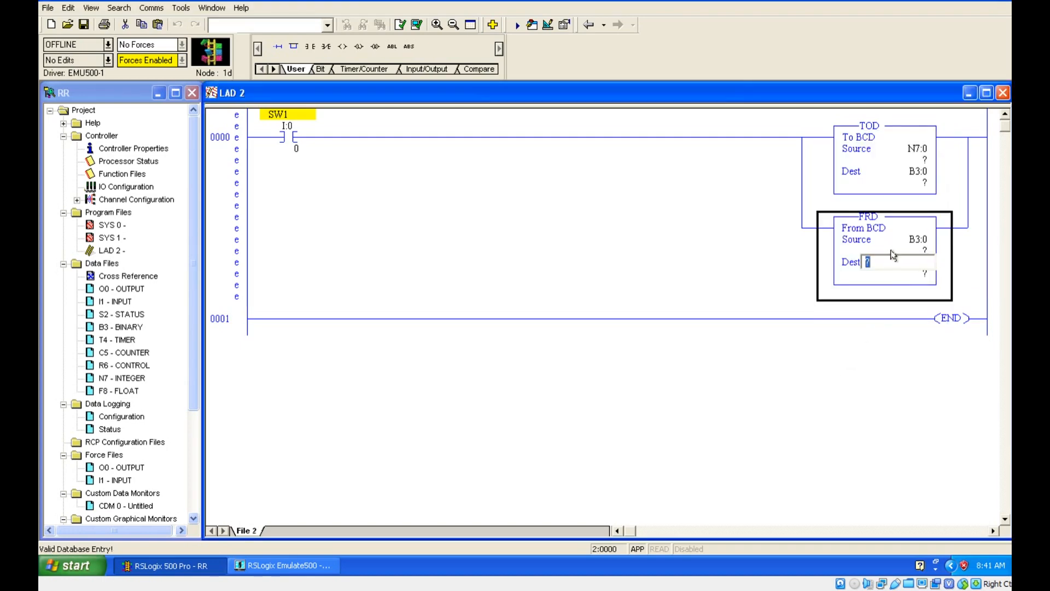
{"action": "type", "text": "N7"}
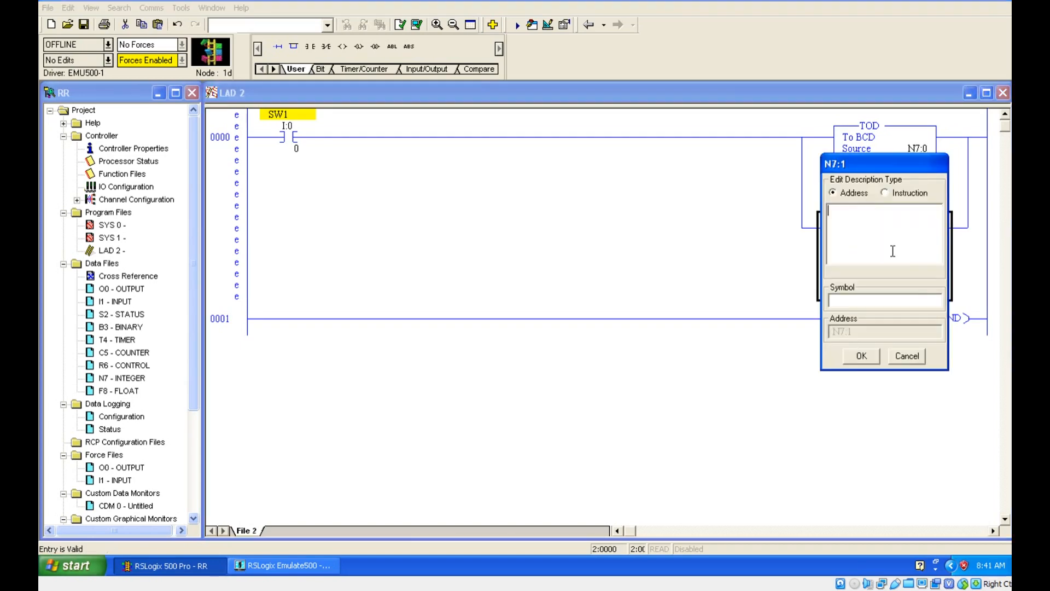
{"action": "left_click", "coordinate": [860, 356]}
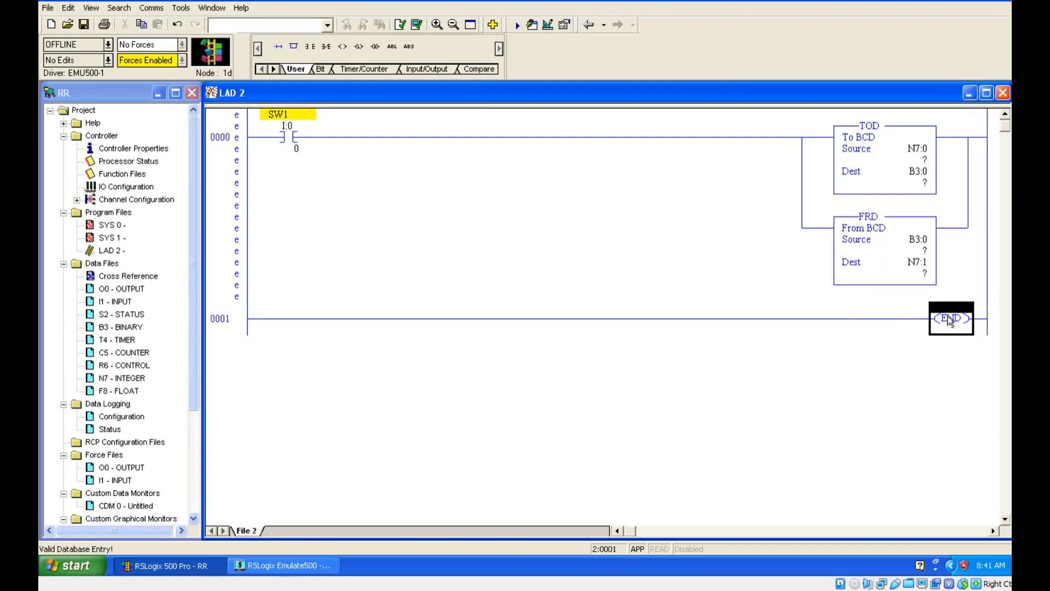
{"action": "mouse_move", "coordinate": [399, 24]}
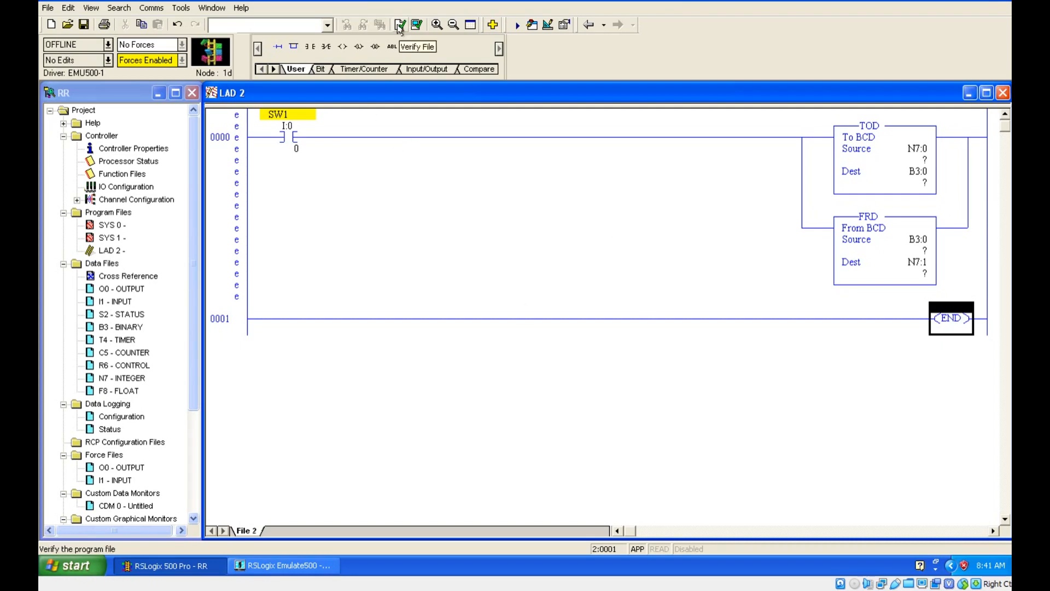
{"action": "left_click", "coordinate": [400, 25]}
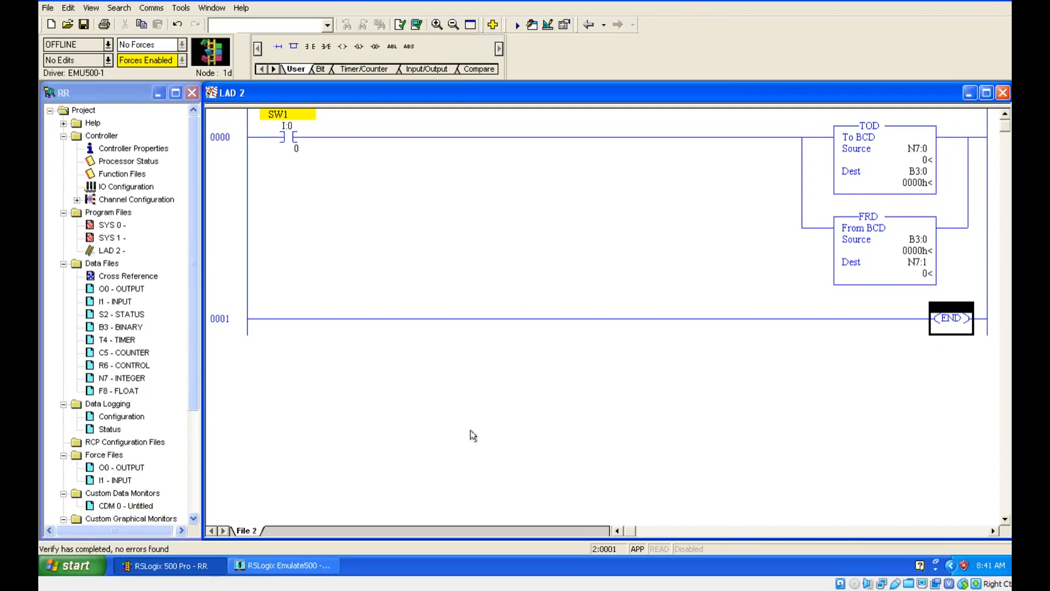
- Download the program to the emulator and switch the processor to Remote Run
{"action": "left_click", "coordinate": [113, 44]}
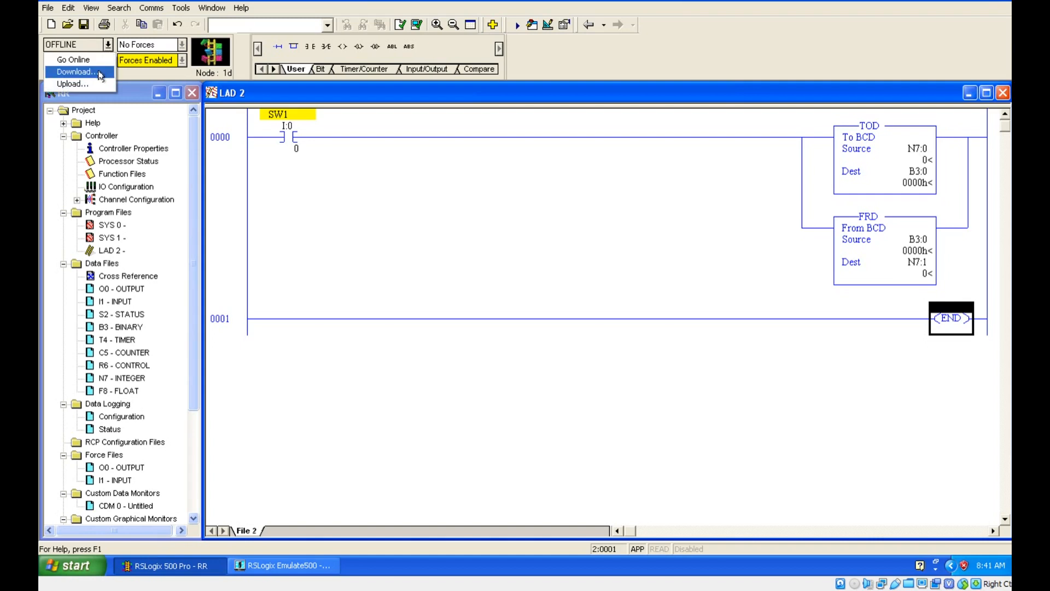
{"action": "left_click", "coordinate": [75, 72]}
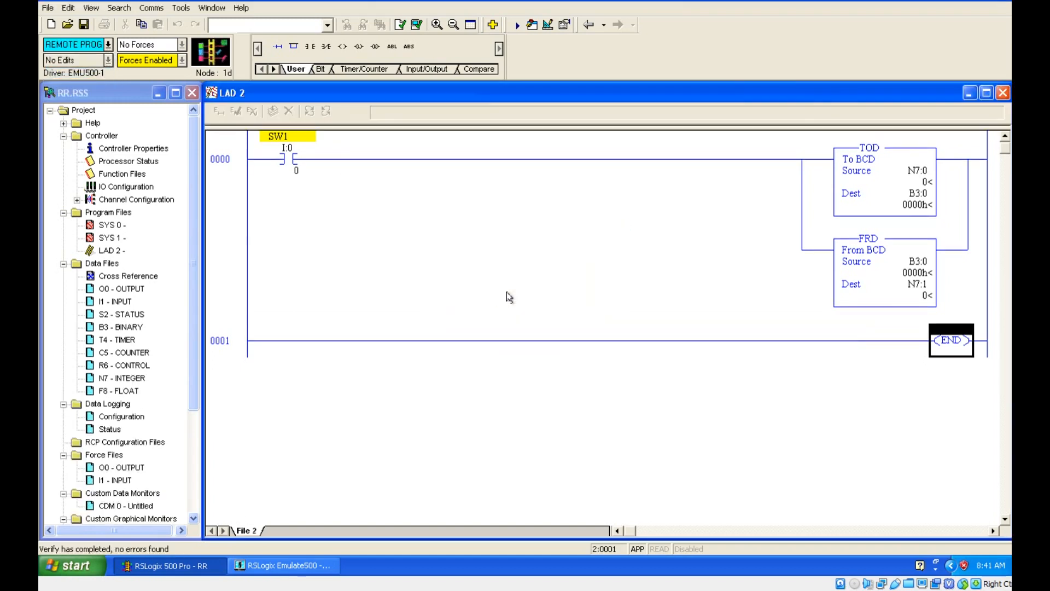
{"action": "left_click", "coordinate": [74, 44]}
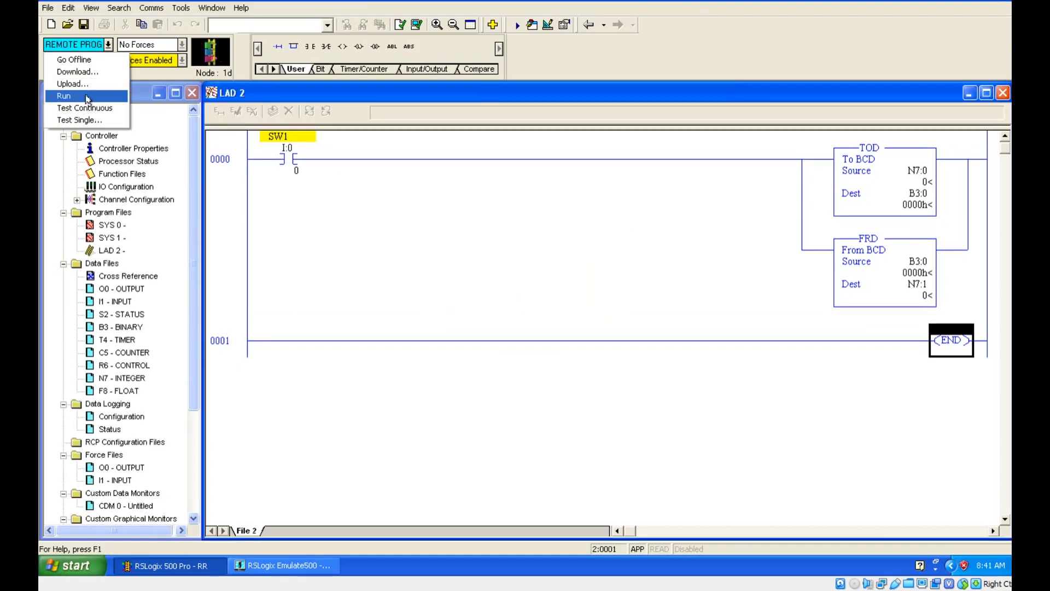
{"action": "left_click", "coordinate": [63, 96]}
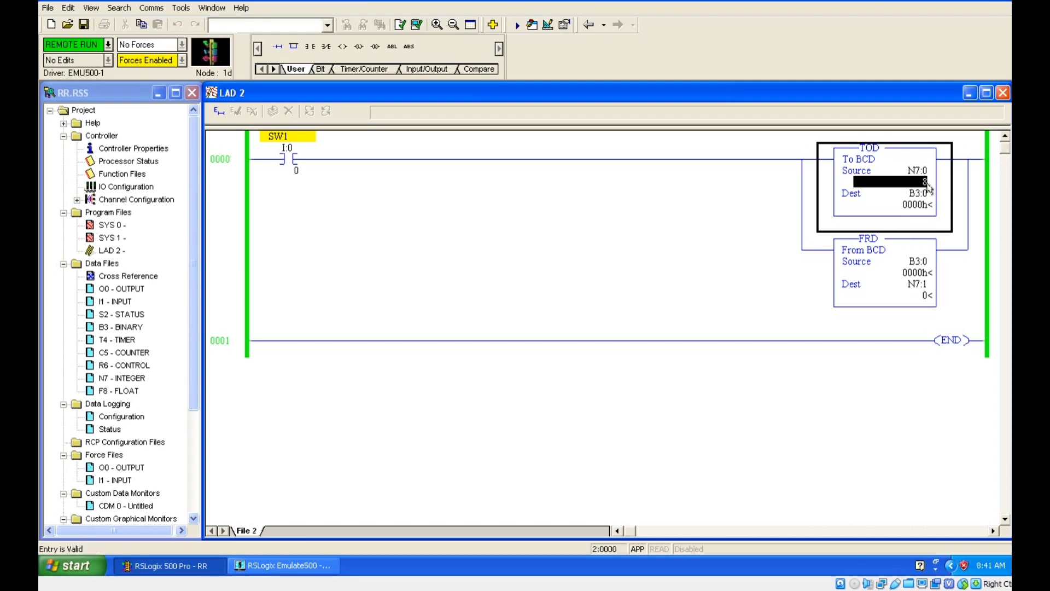
{"action": "mouse_move", "coordinate": [914, 206]}
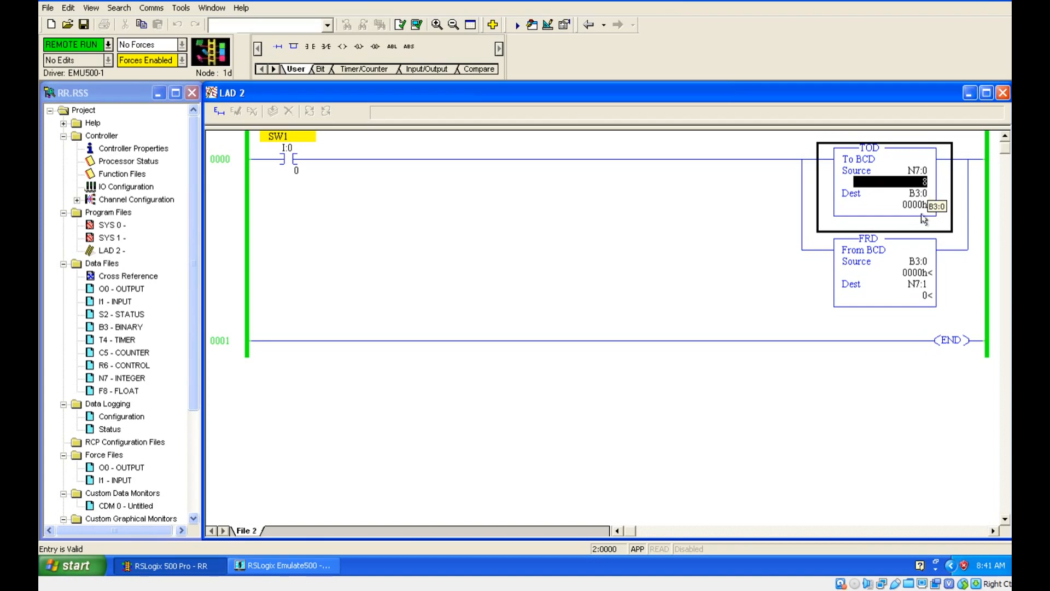
{"action": "mouse_move", "coordinate": [579, 232]}
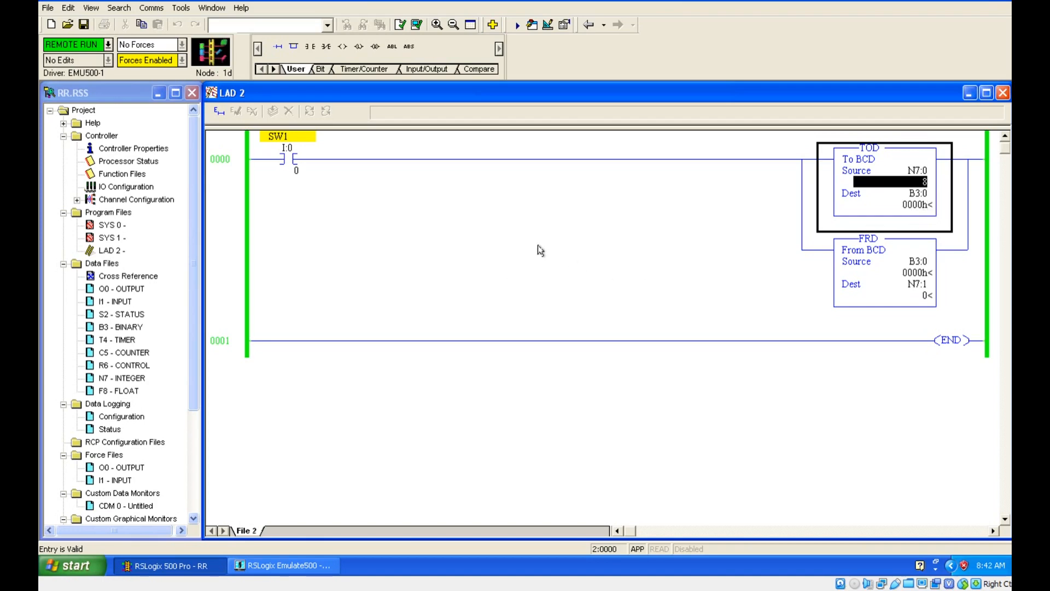
{"action": "mouse_move", "coordinate": [549, 268]}
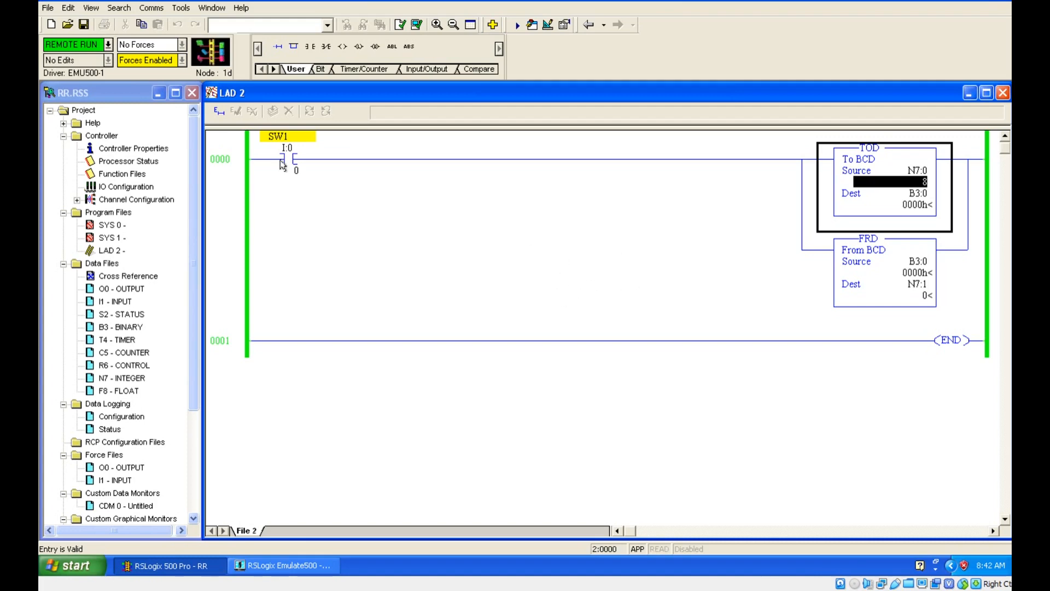
- Toggle the SW1 input bit on with N7:0 set to 8
{"action": "right_click", "coordinate": [281, 163]}
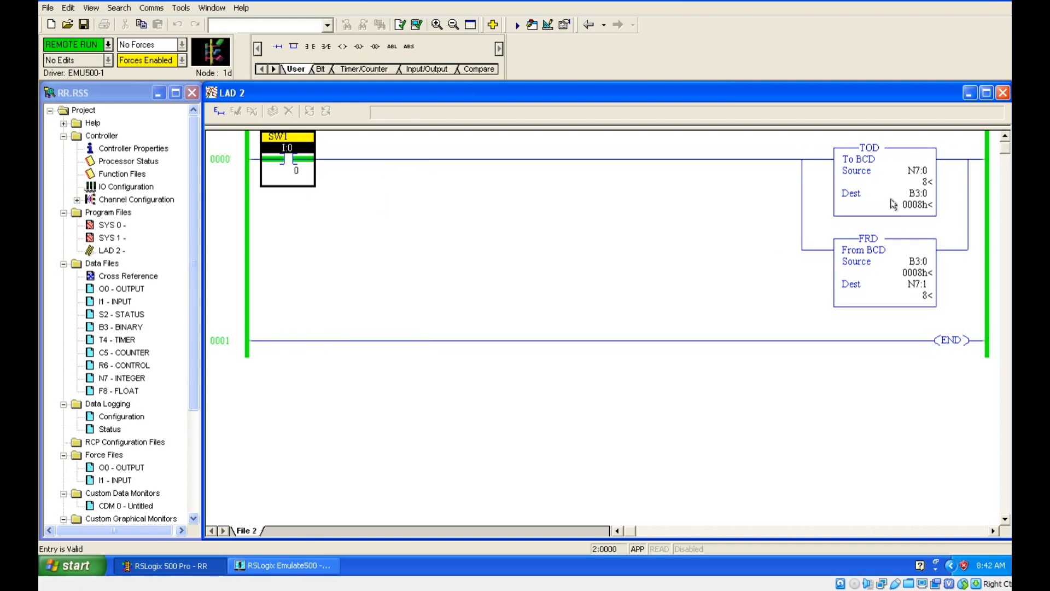
{"action": "mouse_move", "coordinate": [931, 204]}
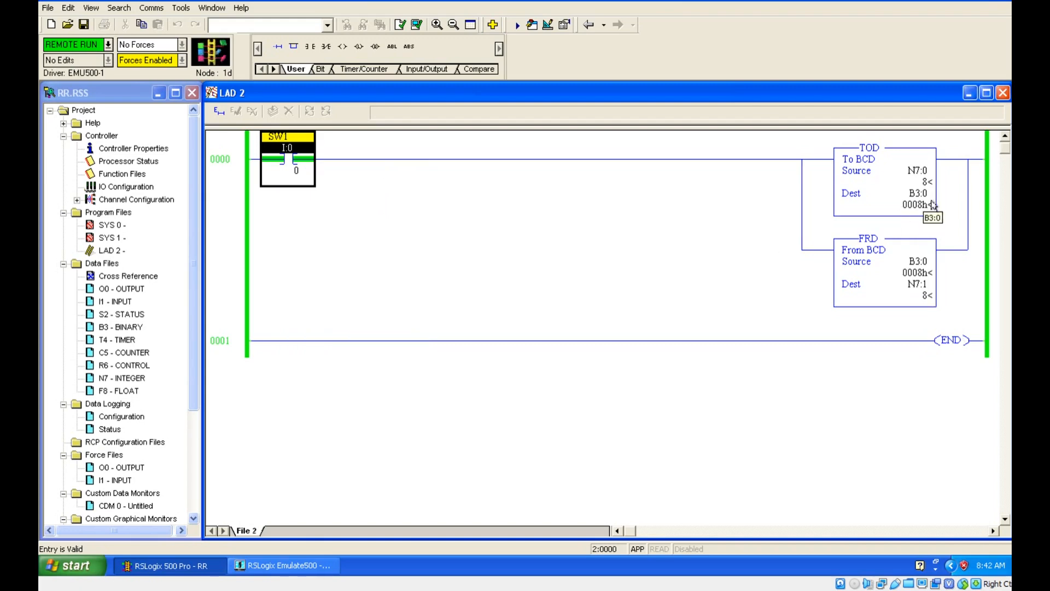
{"action": "mouse_move", "coordinate": [905, 212]}
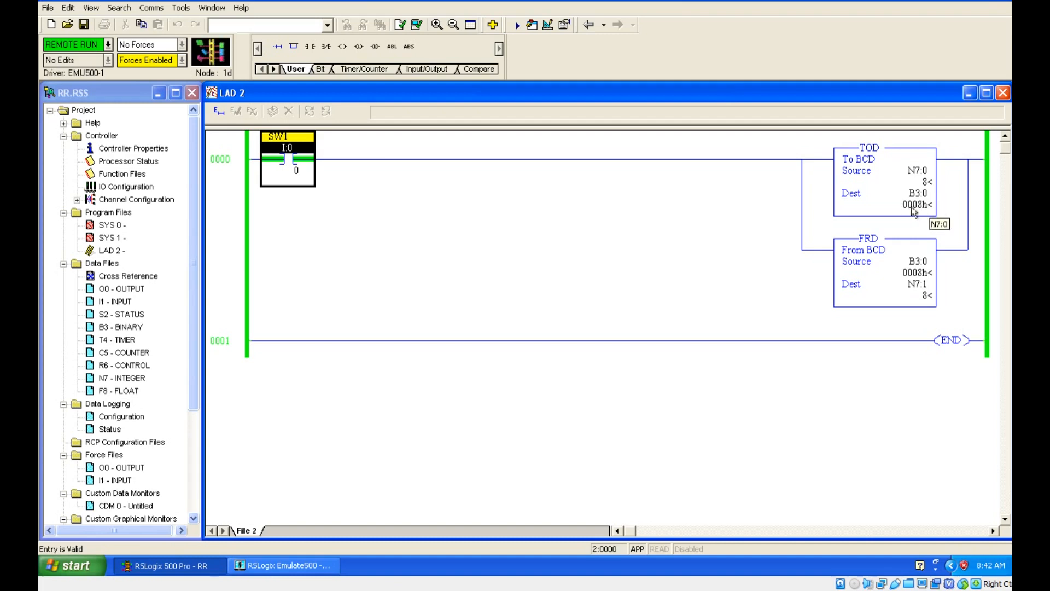
{"action": "mouse_move", "coordinate": [848, 200]}
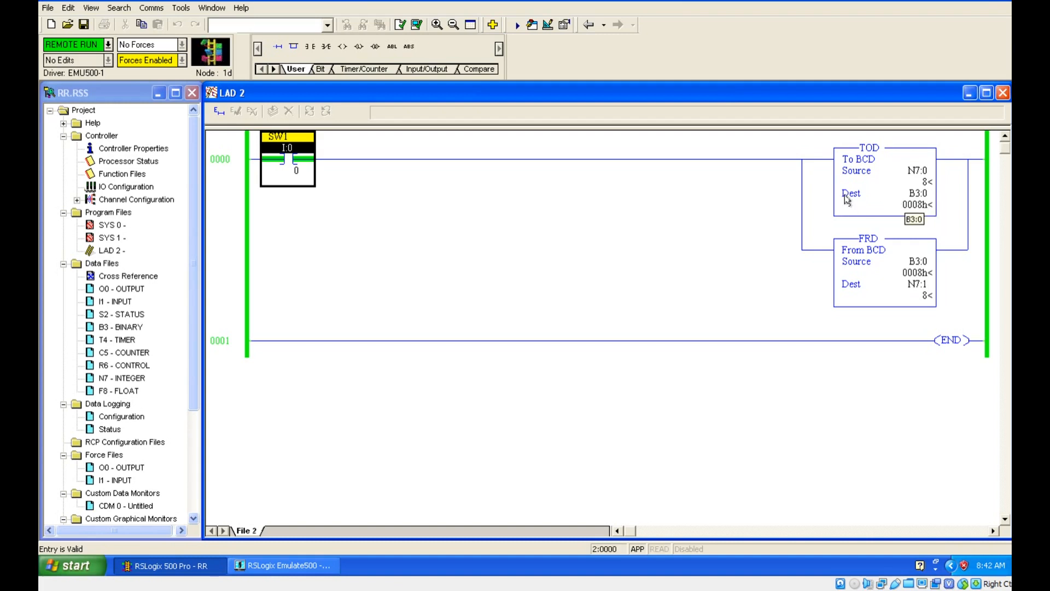
{"action": "mouse_move", "coordinate": [848, 213]}
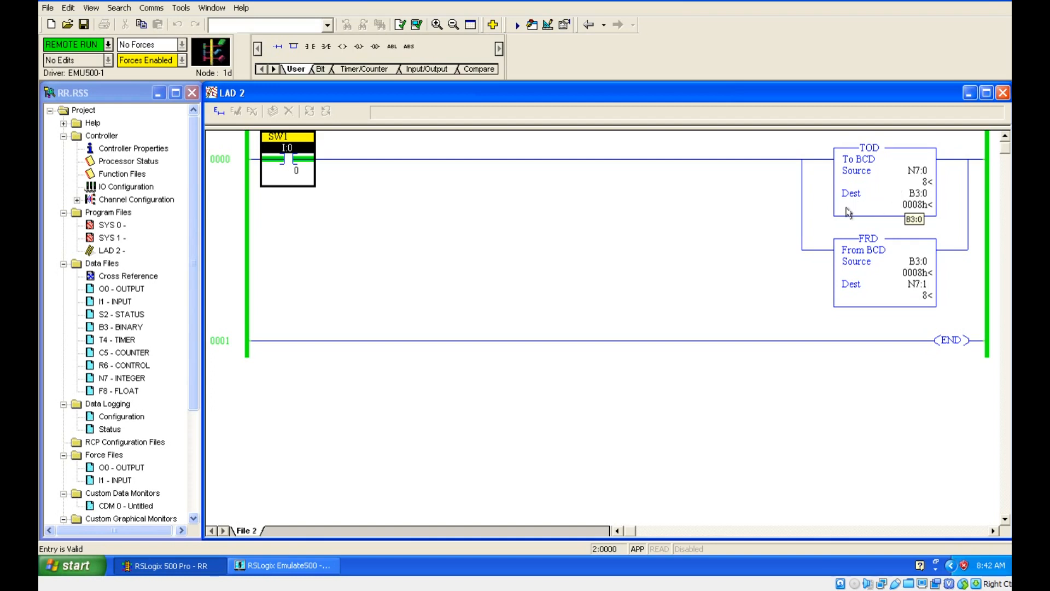
- Open the B3 - BINARY data file from the project tree
{"action": "double_click", "coordinate": [120, 328]}
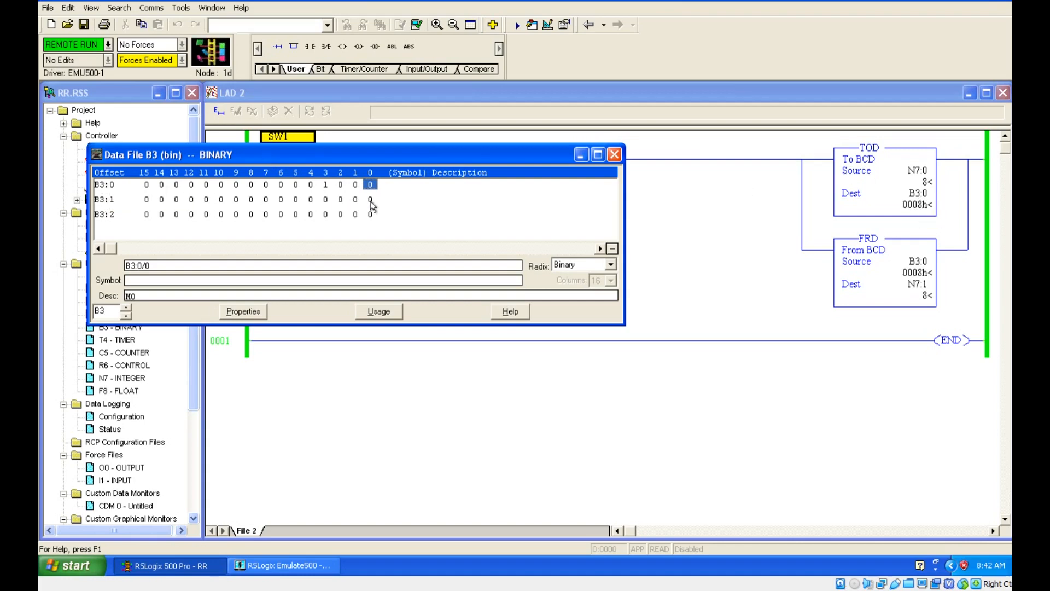
{"action": "mouse_move", "coordinate": [353, 187]}
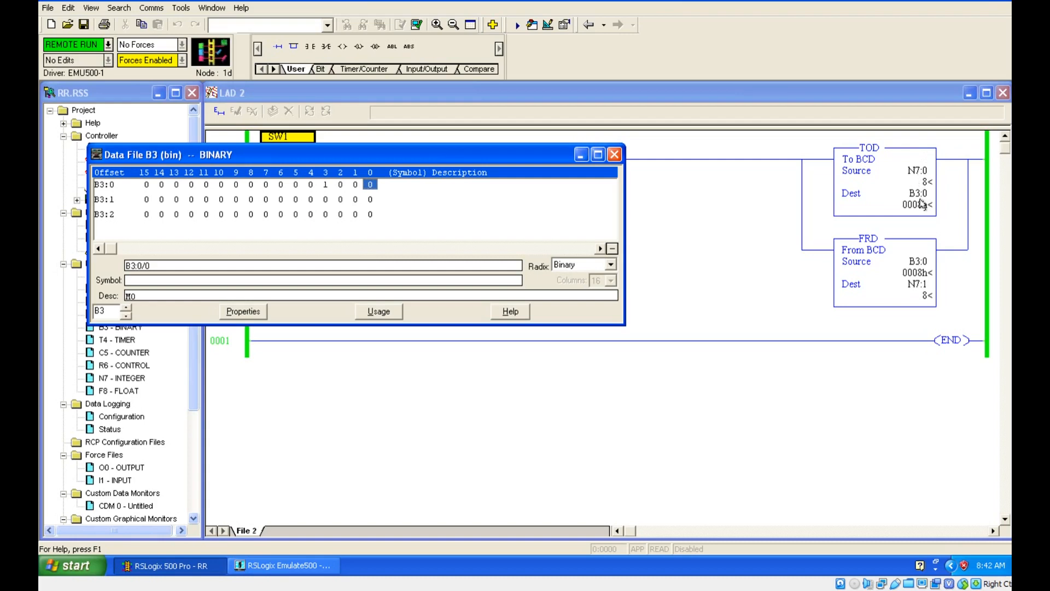
{"action": "mouse_move", "coordinate": [903, 276]}
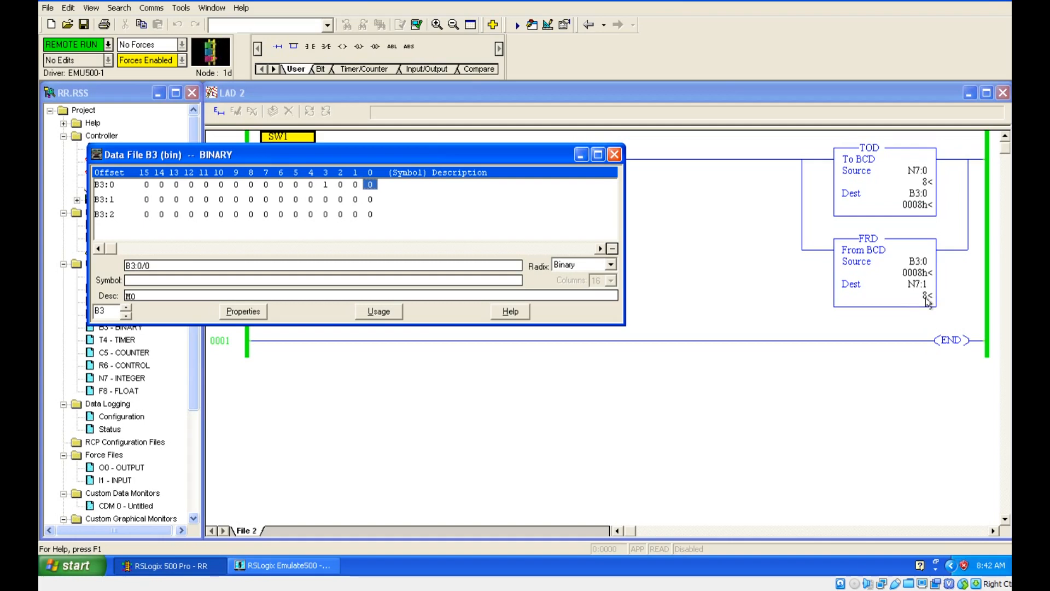
{"action": "mouse_move", "coordinate": [525, 163]}
{"action": "type", "text": "14"}
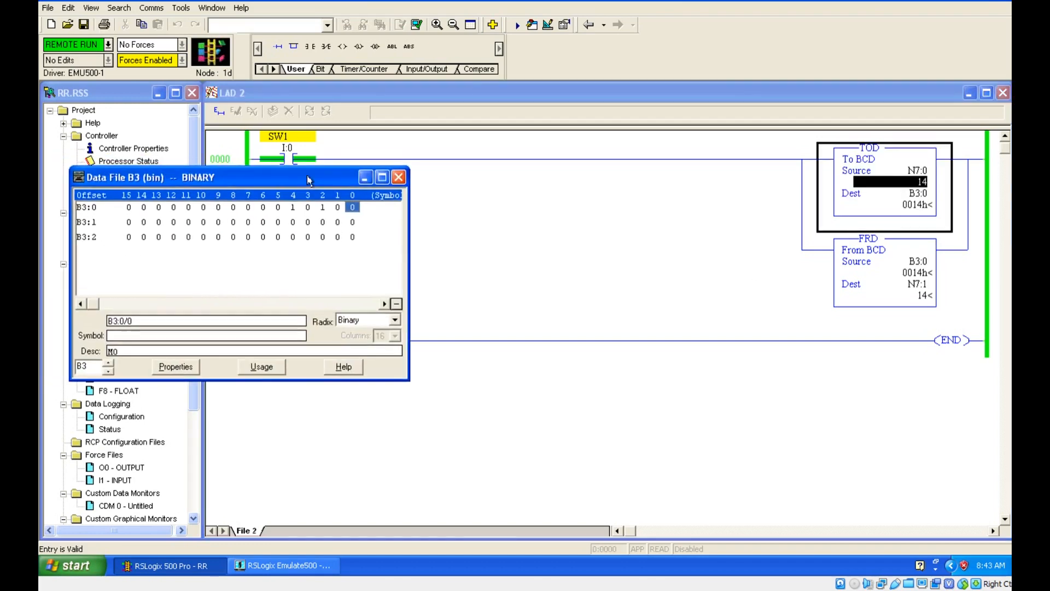
- Inspect bits 3 and 2 of B3:0, then close the B3 data table
{"action": "left_click", "coordinate": [308, 206]}
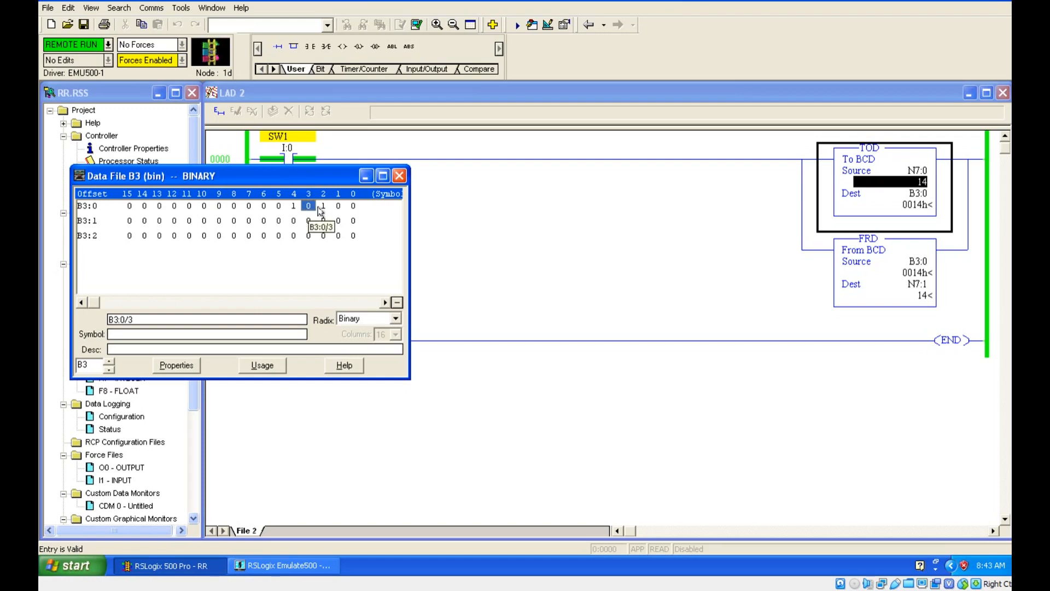
{"action": "left_click", "coordinate": [323, 205]}
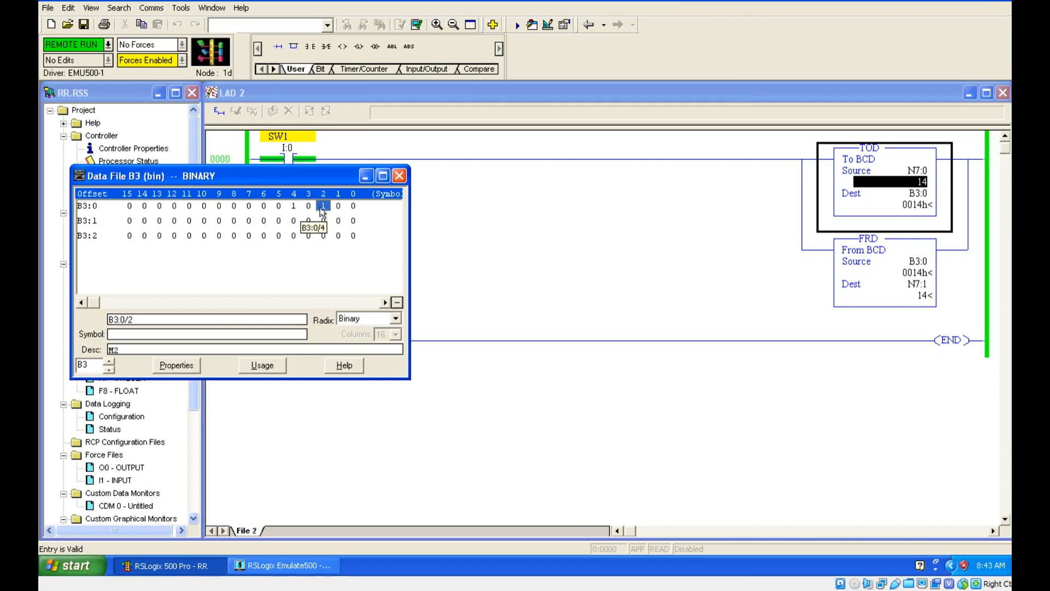
{"action": "mouse_move", "coordinate": [894, 184]}
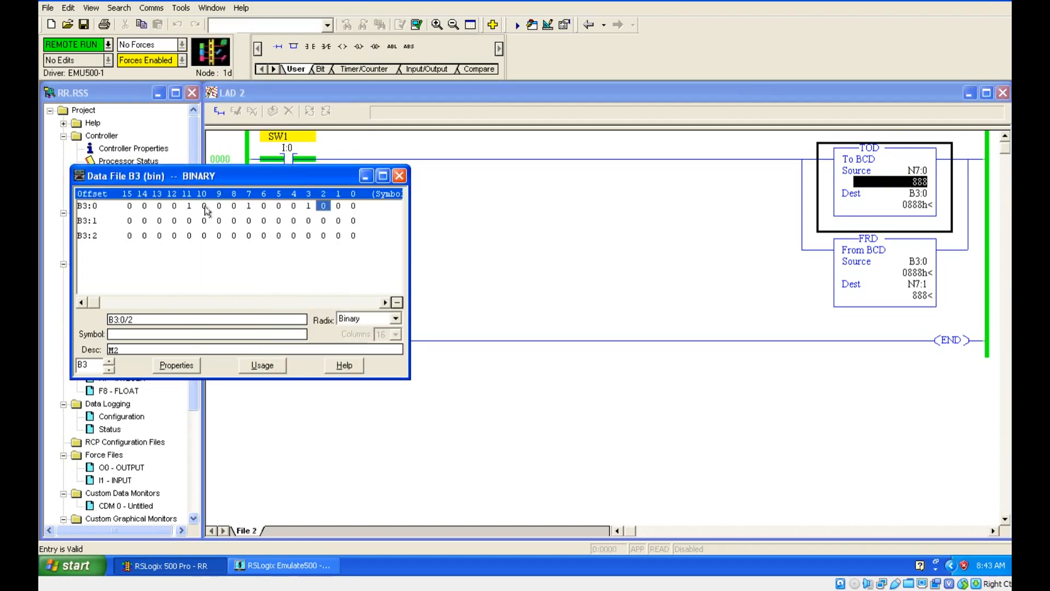
{"action": "mouse_move", "coordinate": [352, 220]}
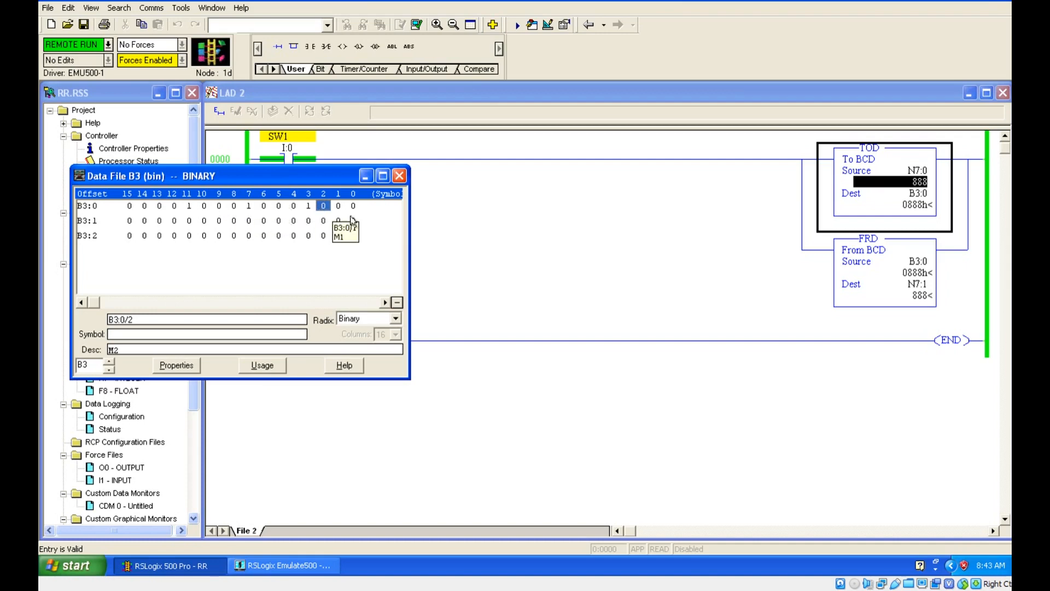
{"action": "left_click", "coordinate": [399, 176]}
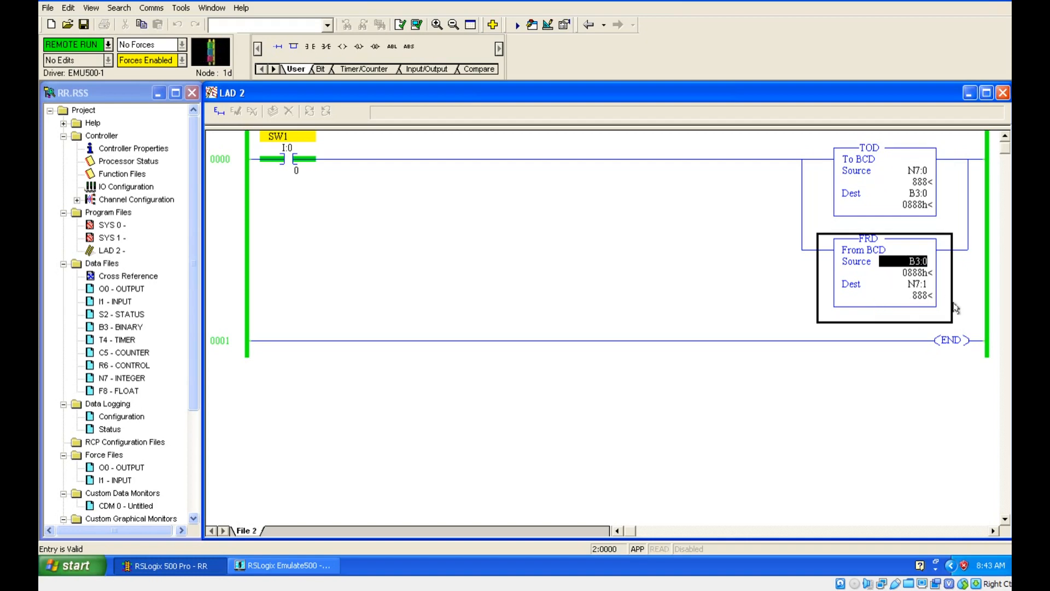
{"action": "mouse_move", "coordinate": [945, 298]}
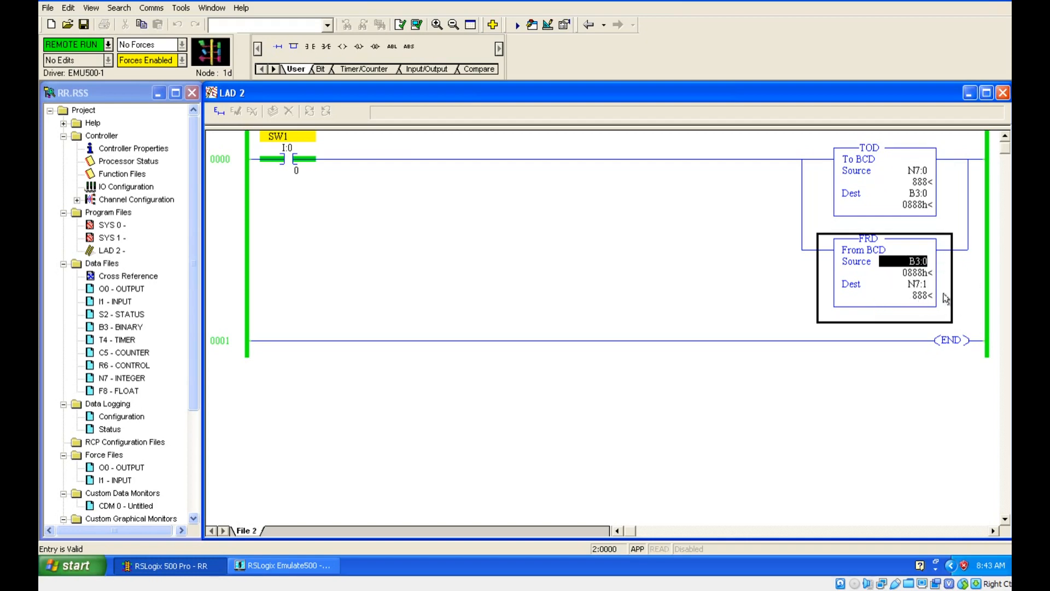
{"action": "left_click", "coordinate": [911, 272]}
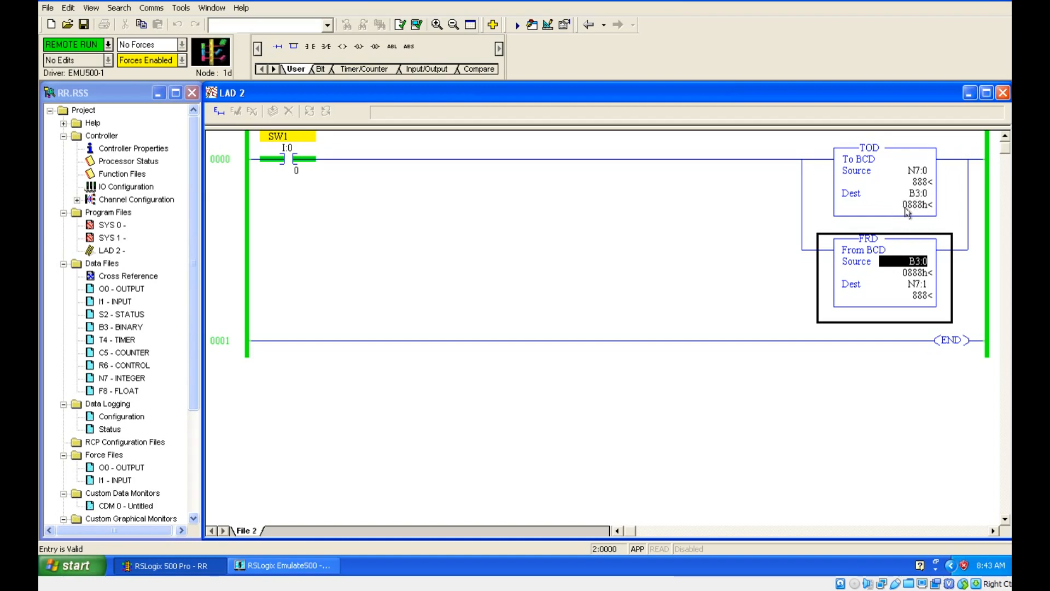
{"action": "mouse_move", "coordinate": [916, 213]}
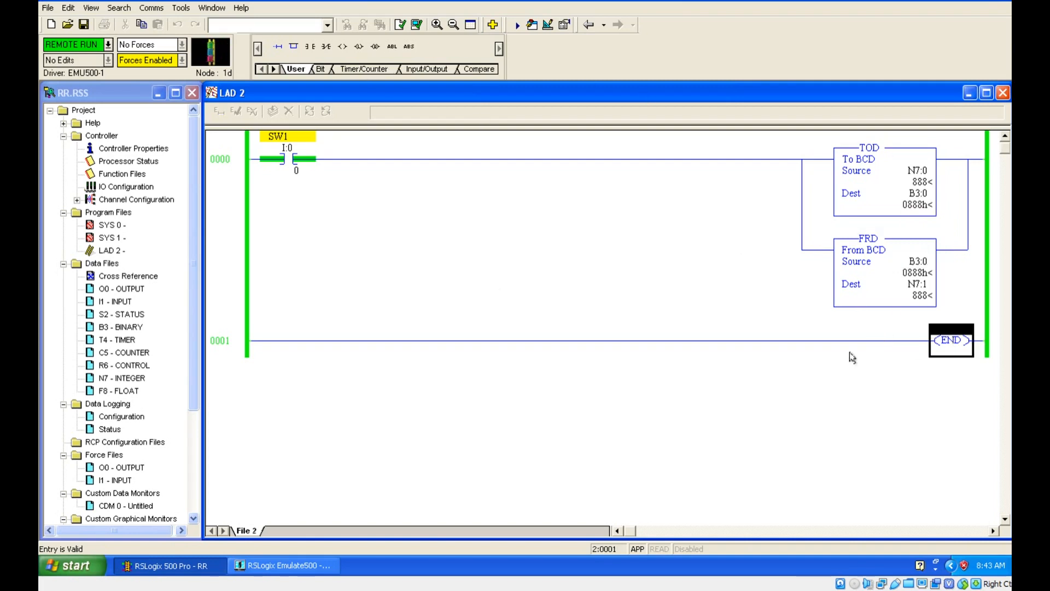
{"action": "mouse_move", "coordinate": [841, 404]}
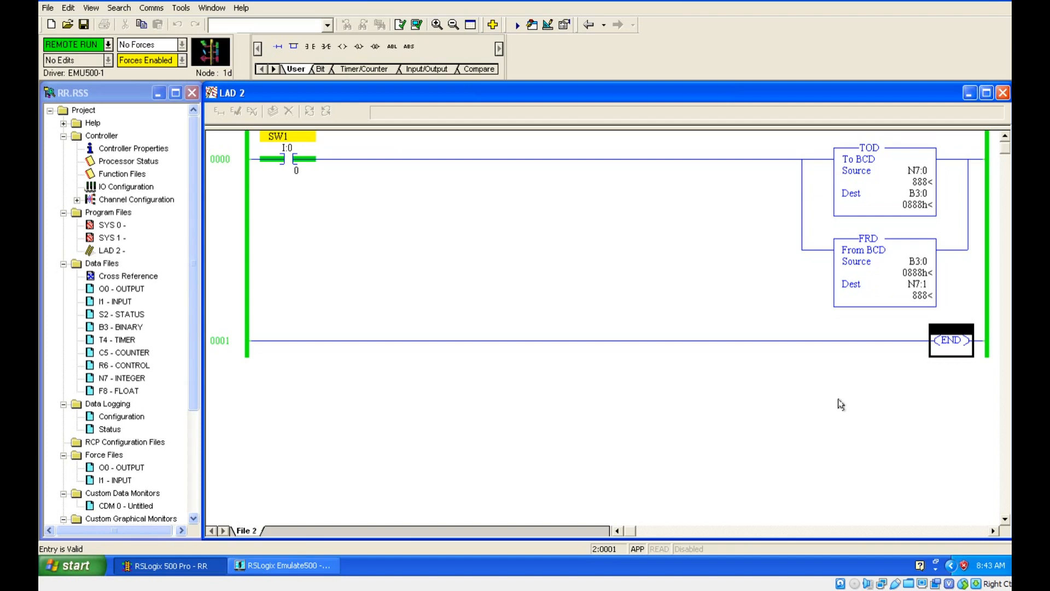
{"action": "mouse_move", "coordinate": [940, 476]}
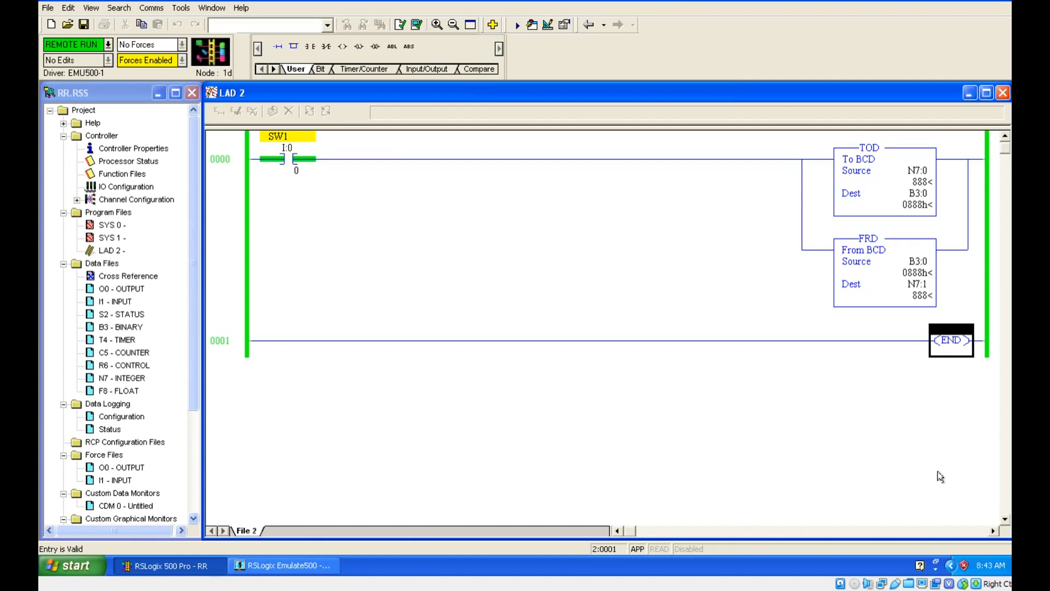